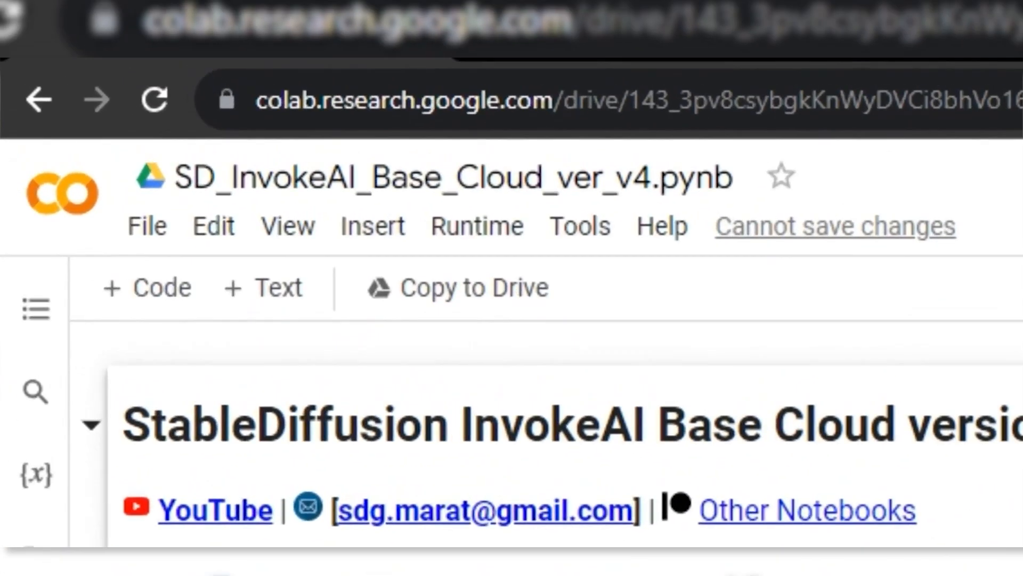
- Change the runtime type so the hardware accelerator is T4 GPU, and save
click(477, 226)
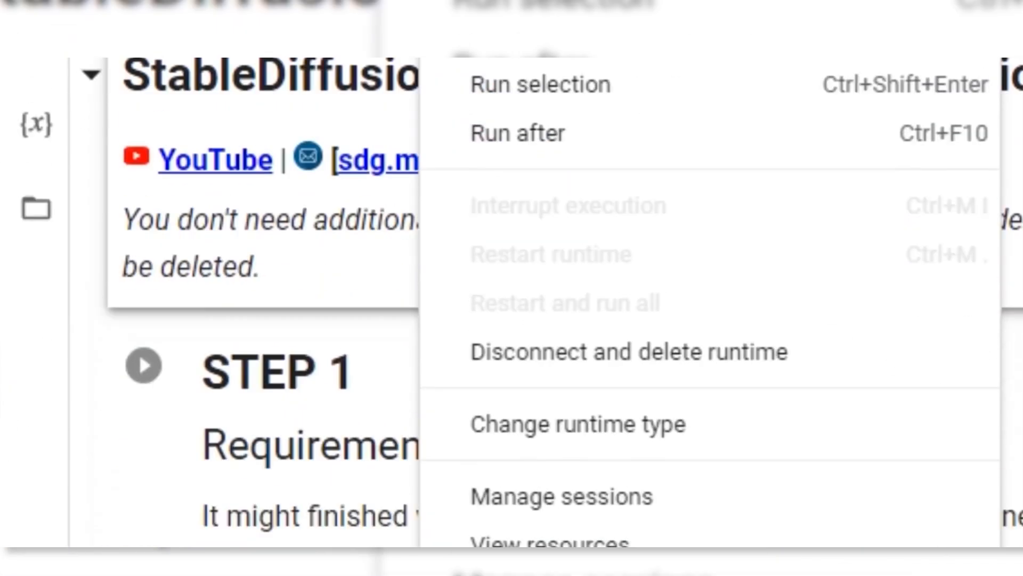
click(577, 424)
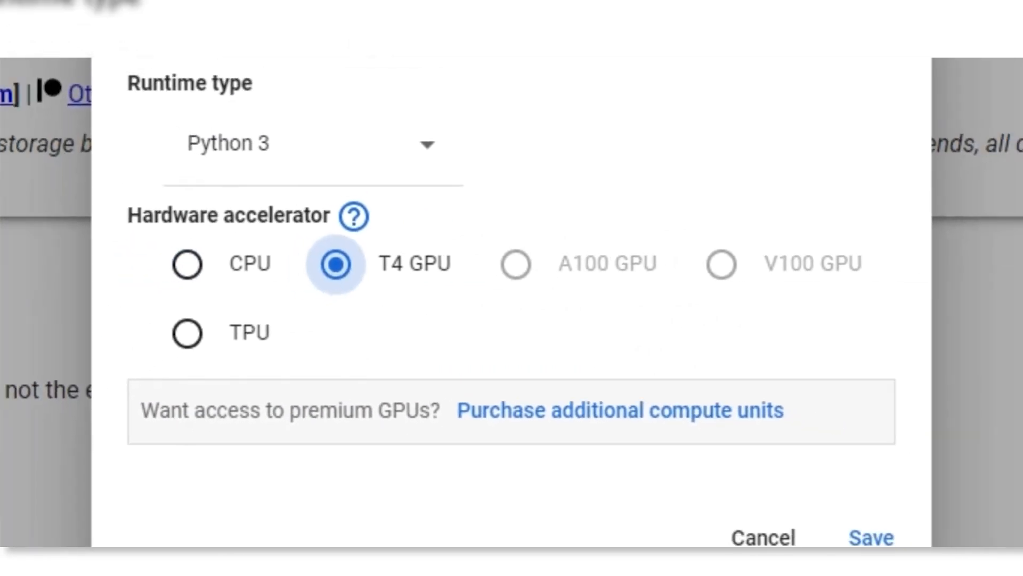
click(870, 537)
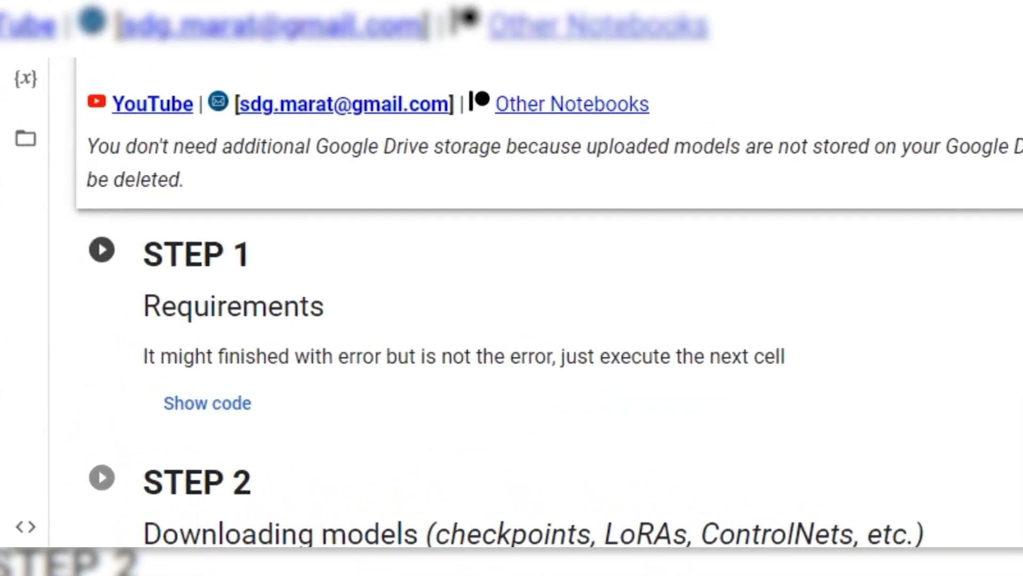
- Run the STEP 1 cell to install requirements and clone InvokeAI
click(102, 251)
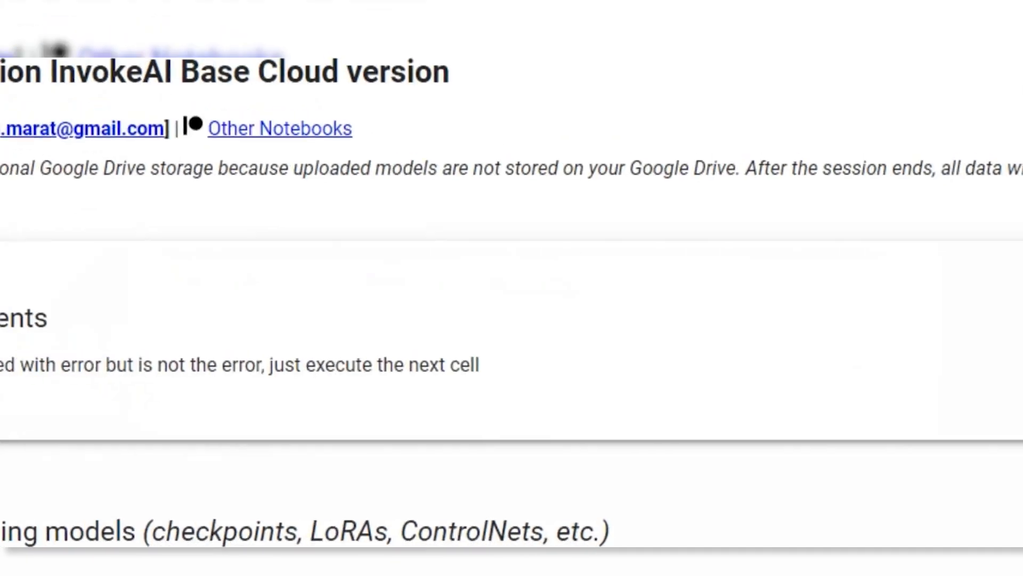
scroll(up, 3)
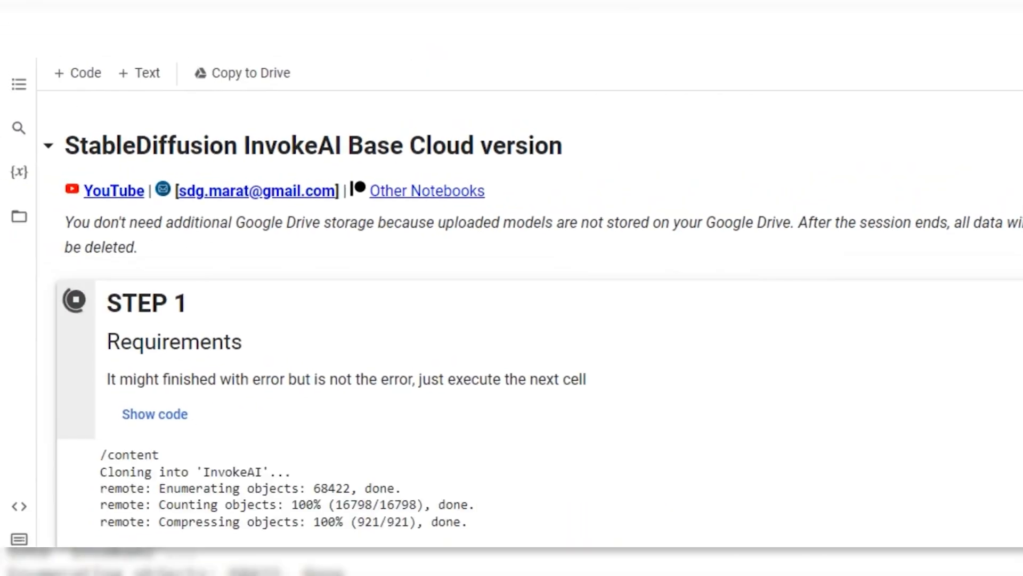
scroll(down, 3)
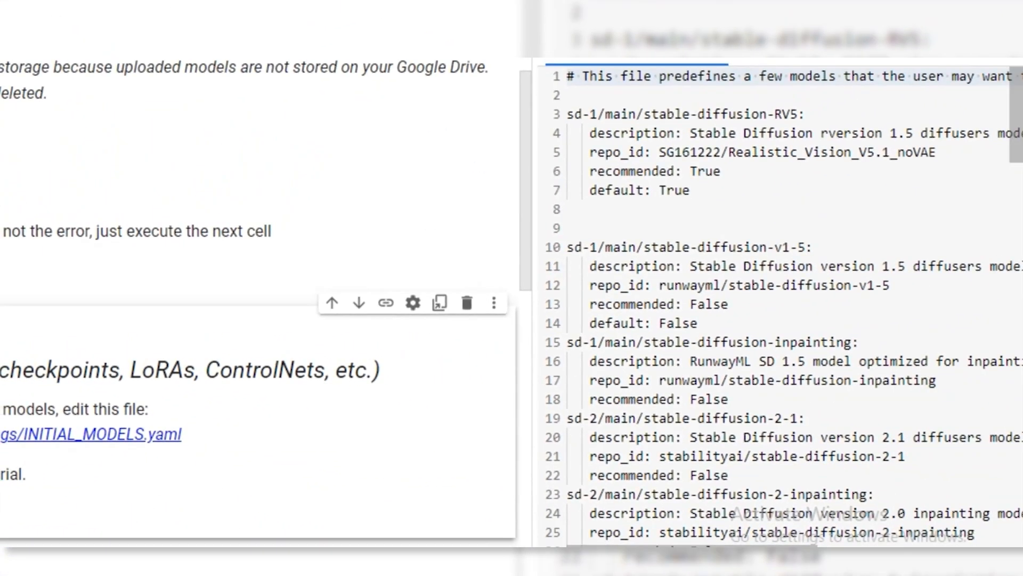
- Review the sd-1/main/ model list, then open the remote.moe InvokeAI link from STEP 3
scroll(down, 3)
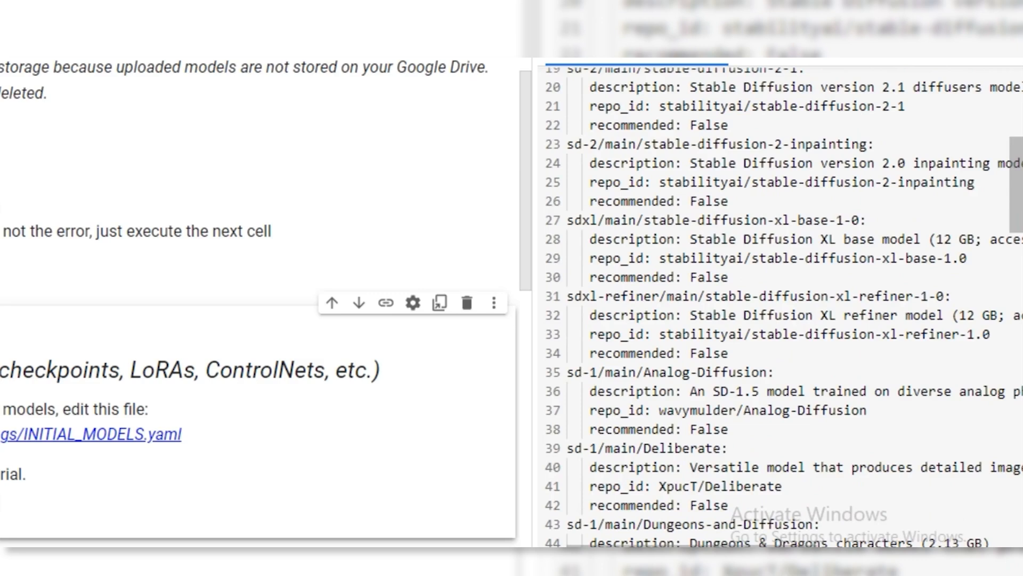
scroll(down, 3)
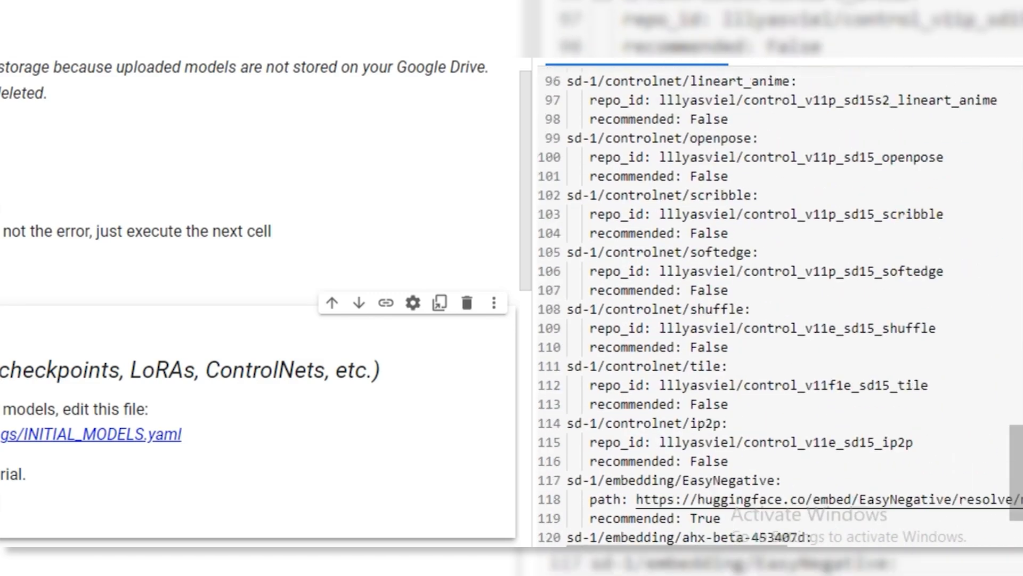
scroll(up, 3)
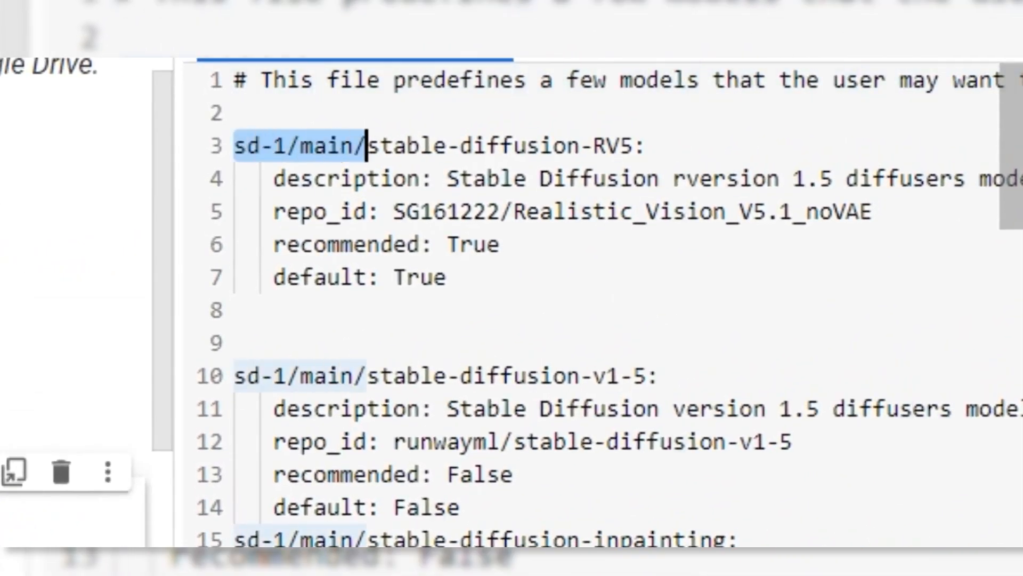
click(639, 145)
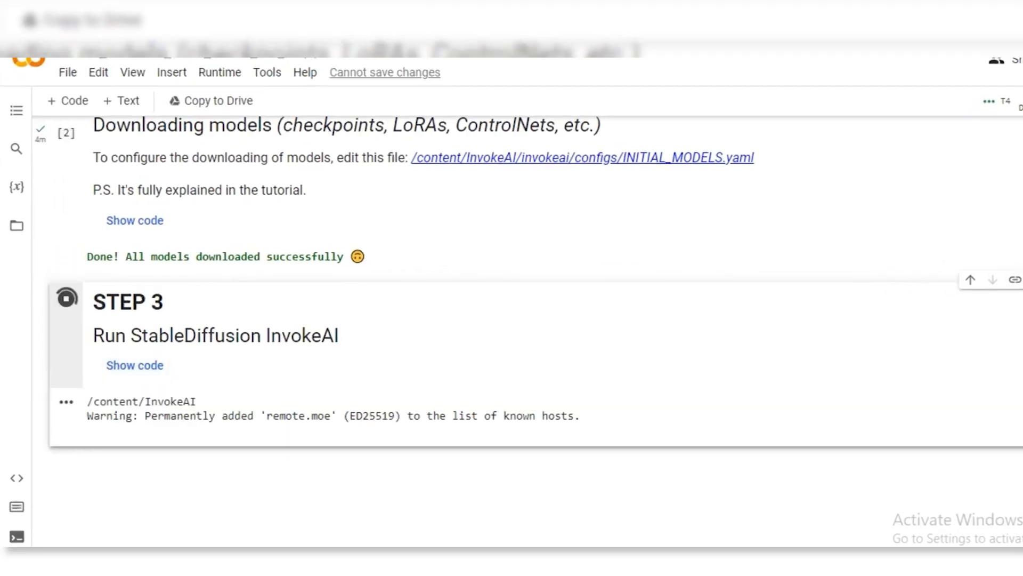
scroll(down, 3)
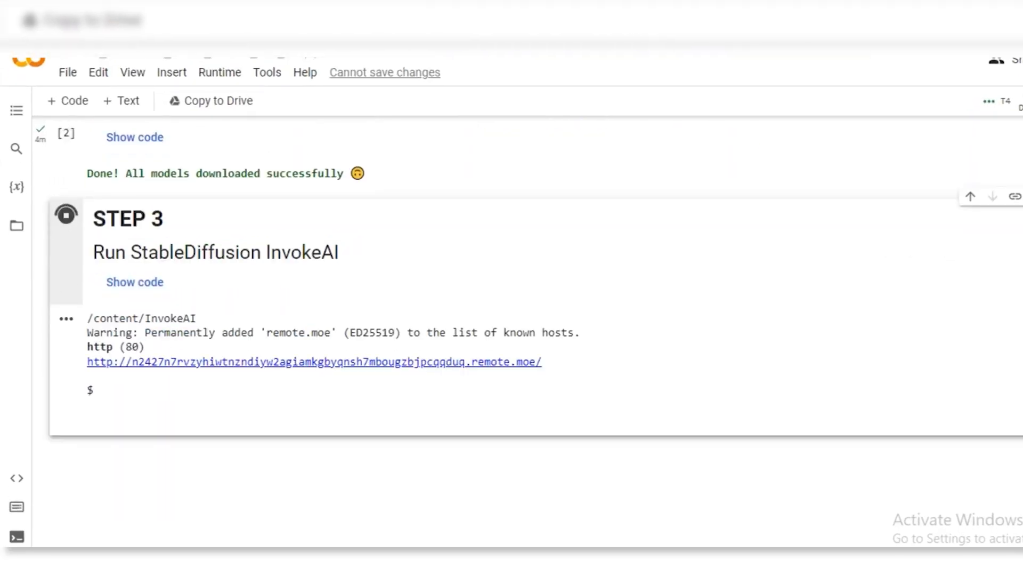
click(313, 361)
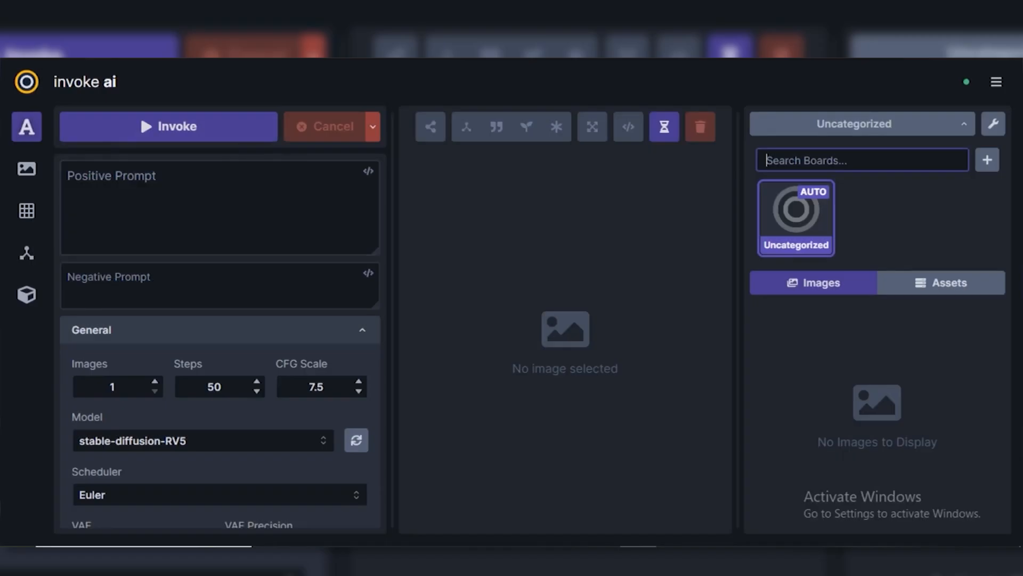
- Enter prompts for a soft-lit, bokeh coffee-shop woman portrait and generate with stable-diffusion-RV5
click(219, 207)
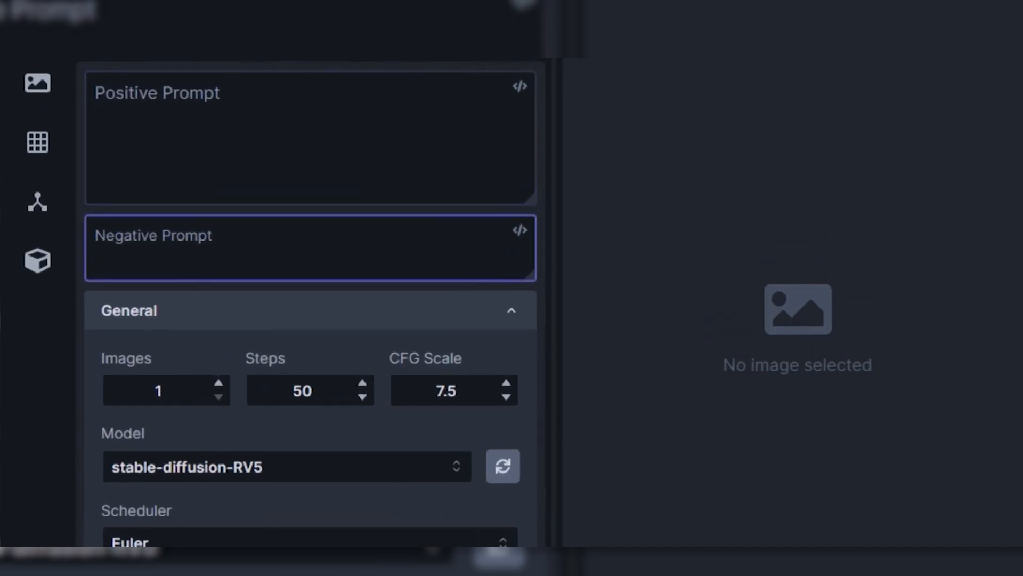
scroll(down, 3)
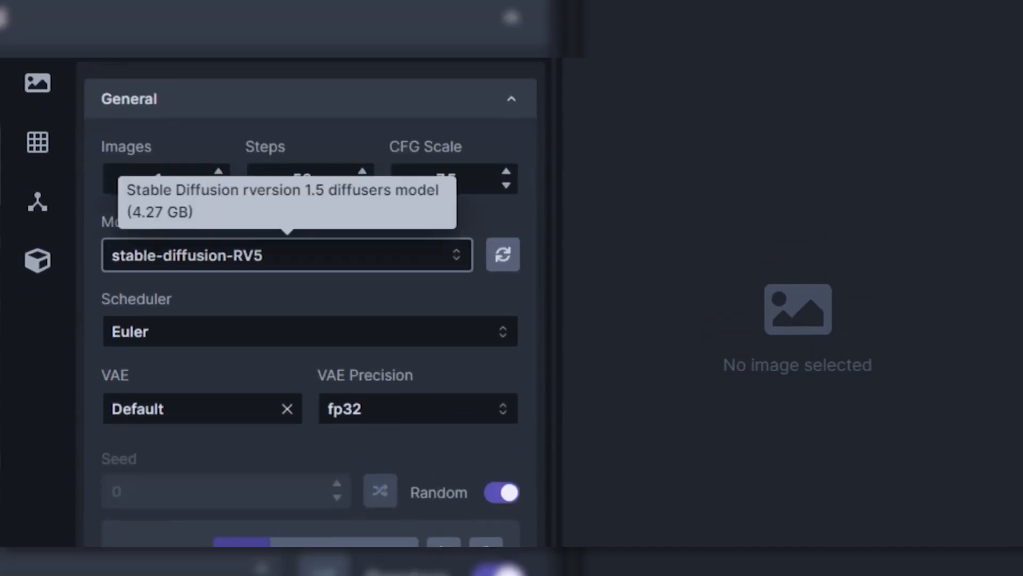
click(285, 254)
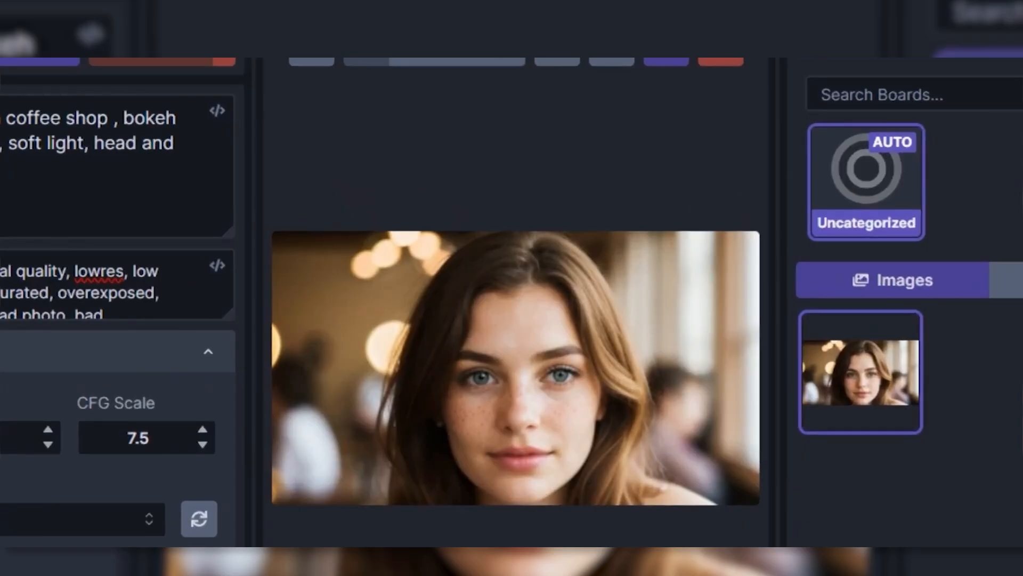
- Open the portrait's upscale options and keep RealESRGAN x4 Plus as the ESRGAN model
click(485, 79)
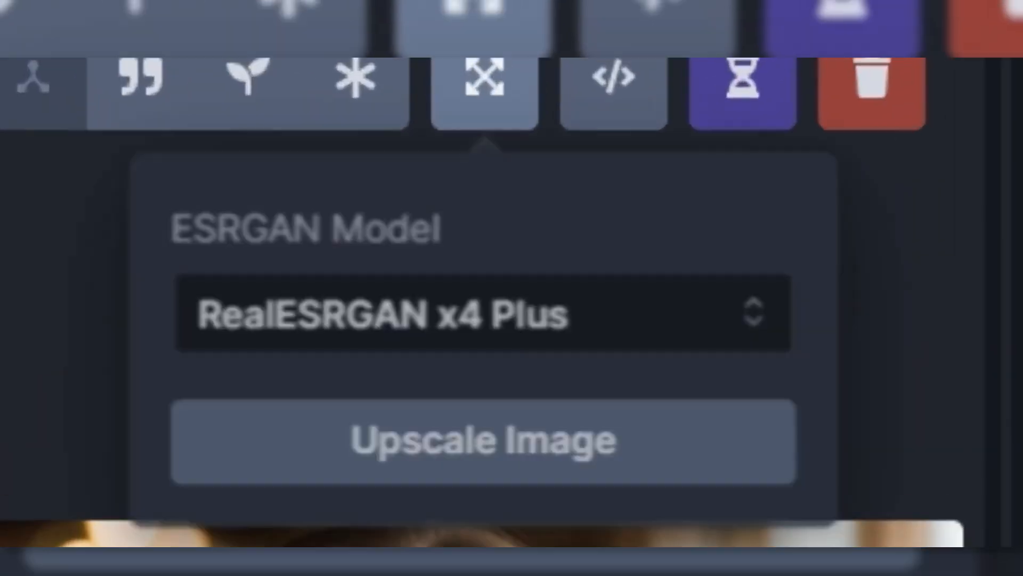
click(470, 313)
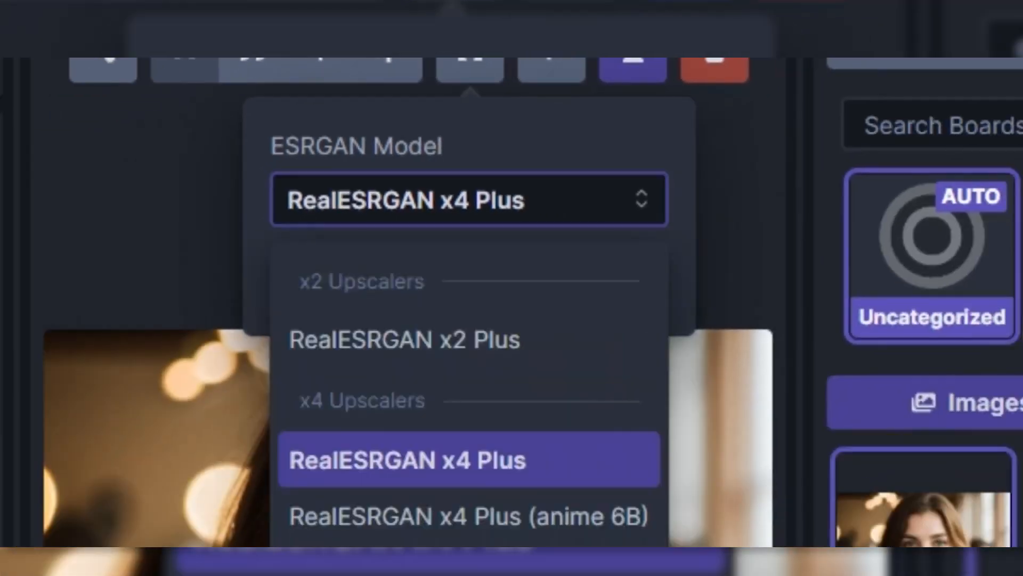
mouse_move(405, 340)
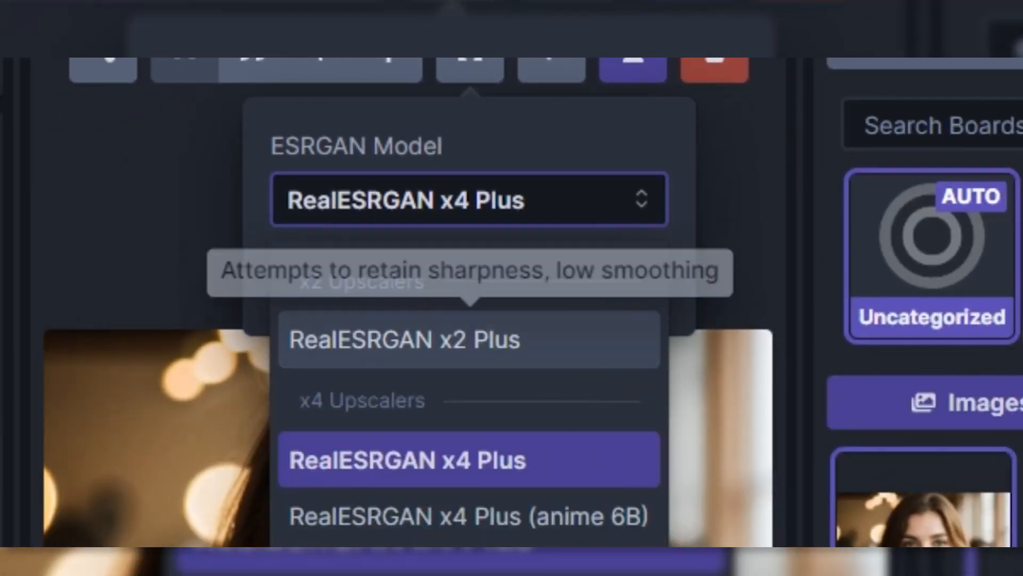
click(468, 460)
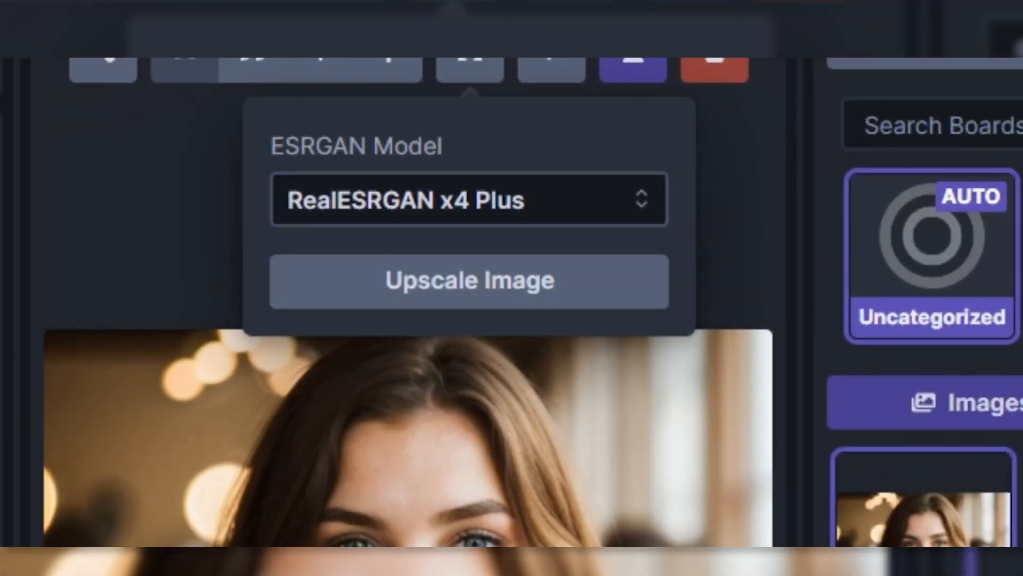